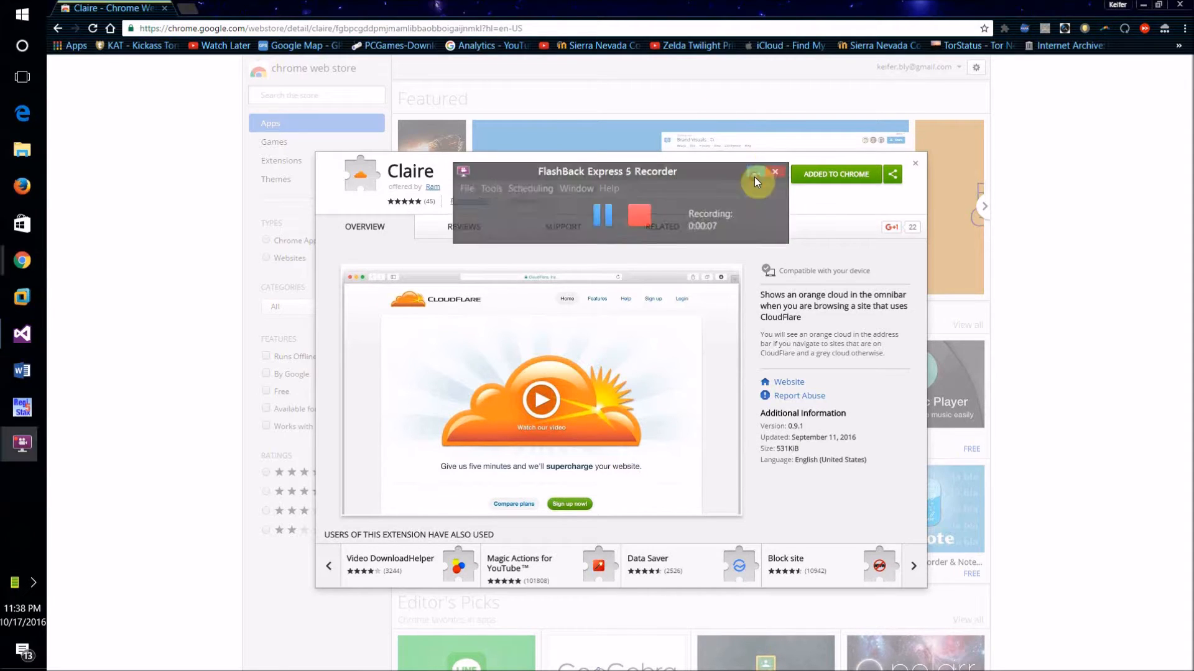
Step: View the Claire extension's CloudFlare status and bring up pcgames-download.net in a new tab
click(753, 175)
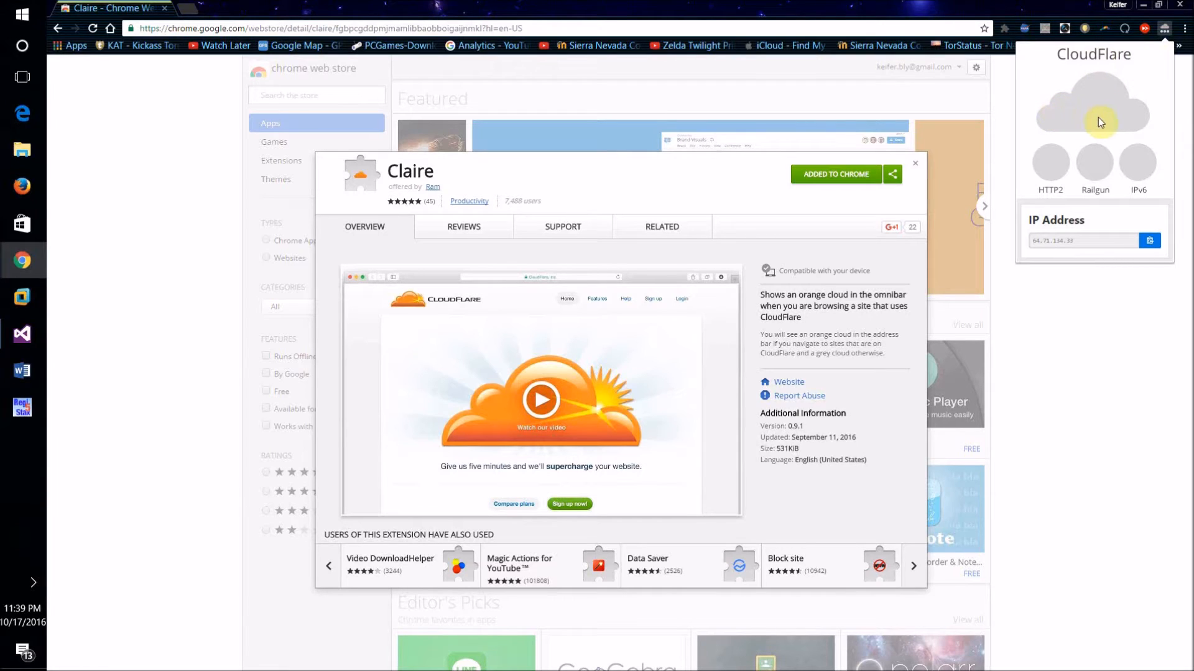
mouse_move(1054, 289)
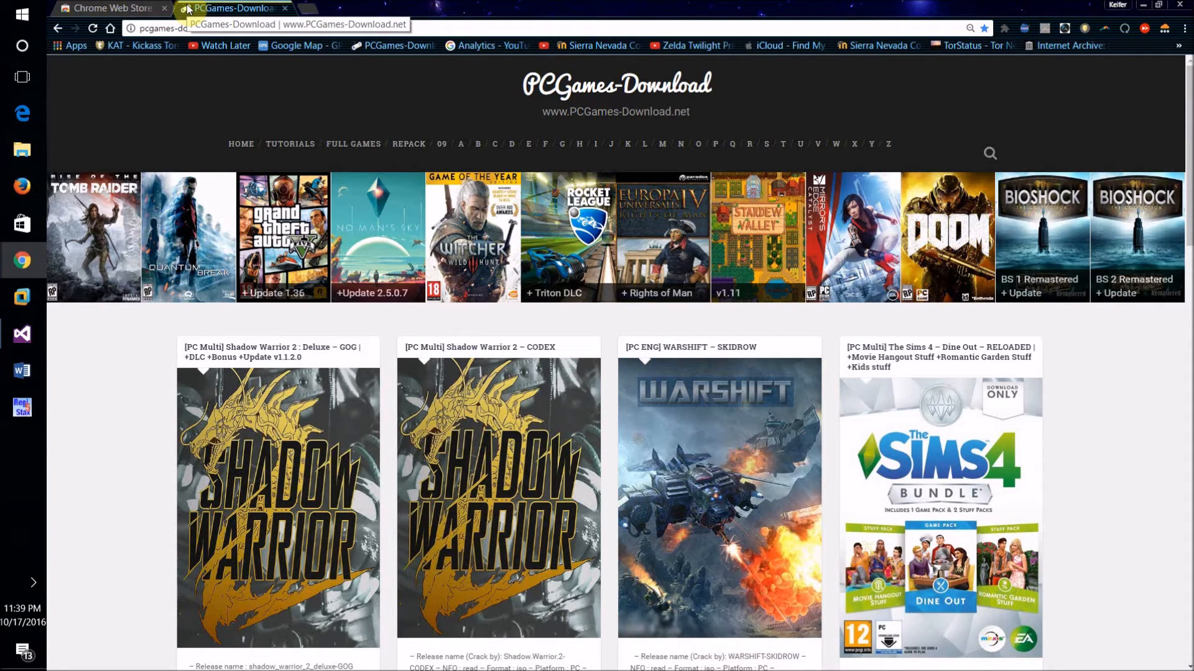
Step: Confirm via Claire that pcgames-download.net is on CloudFlare and run its Trace action
click(1165, 27)
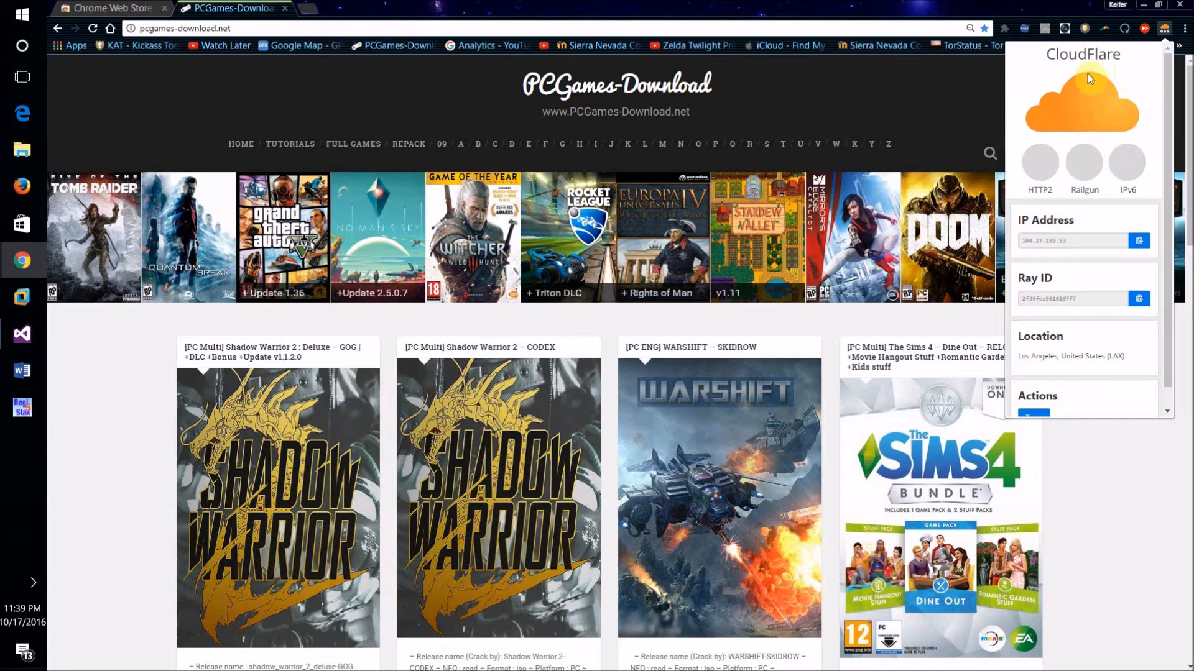
scroll(down, 3)
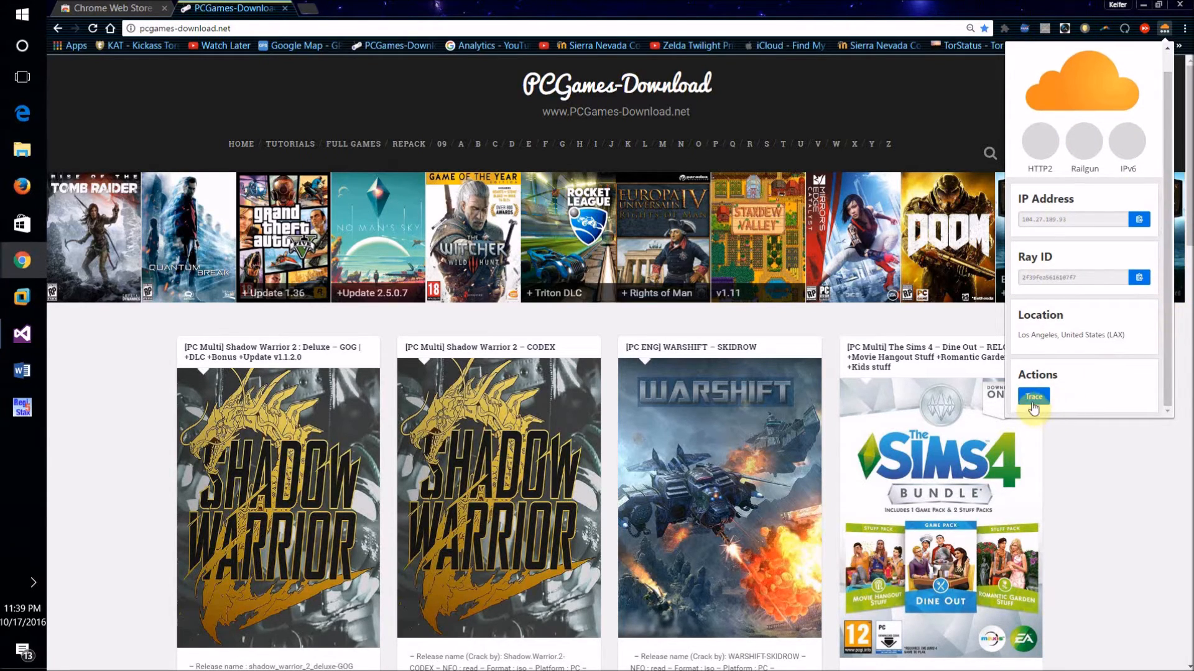
click(1033, 397)
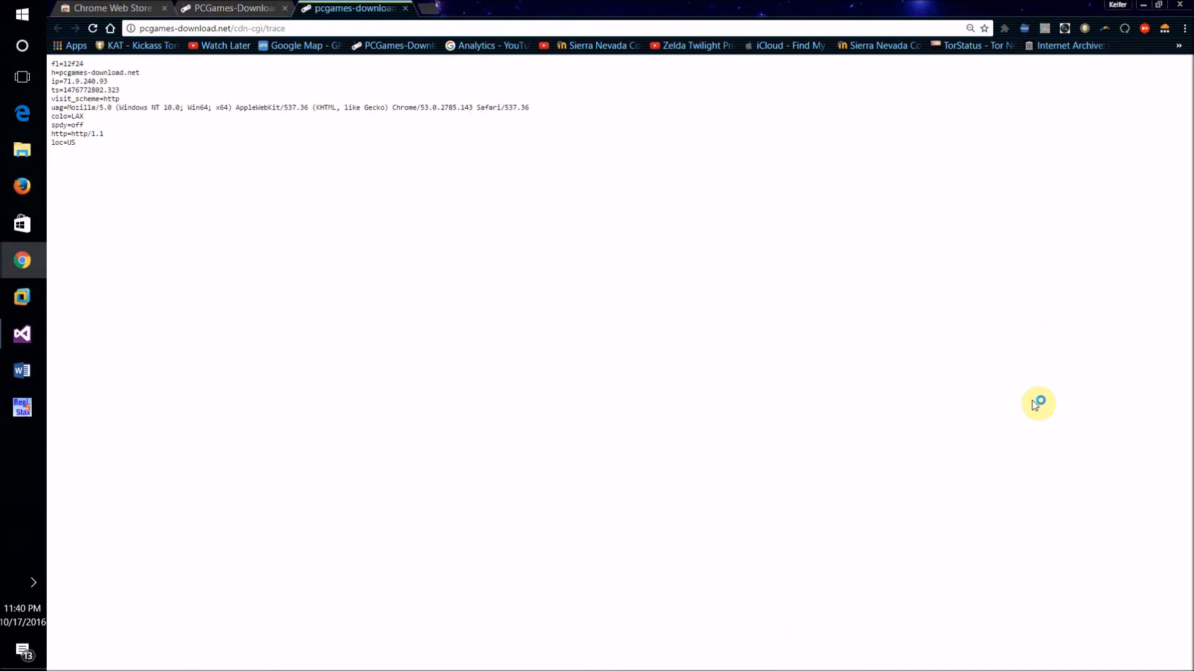
mouse_move(1033, 403)
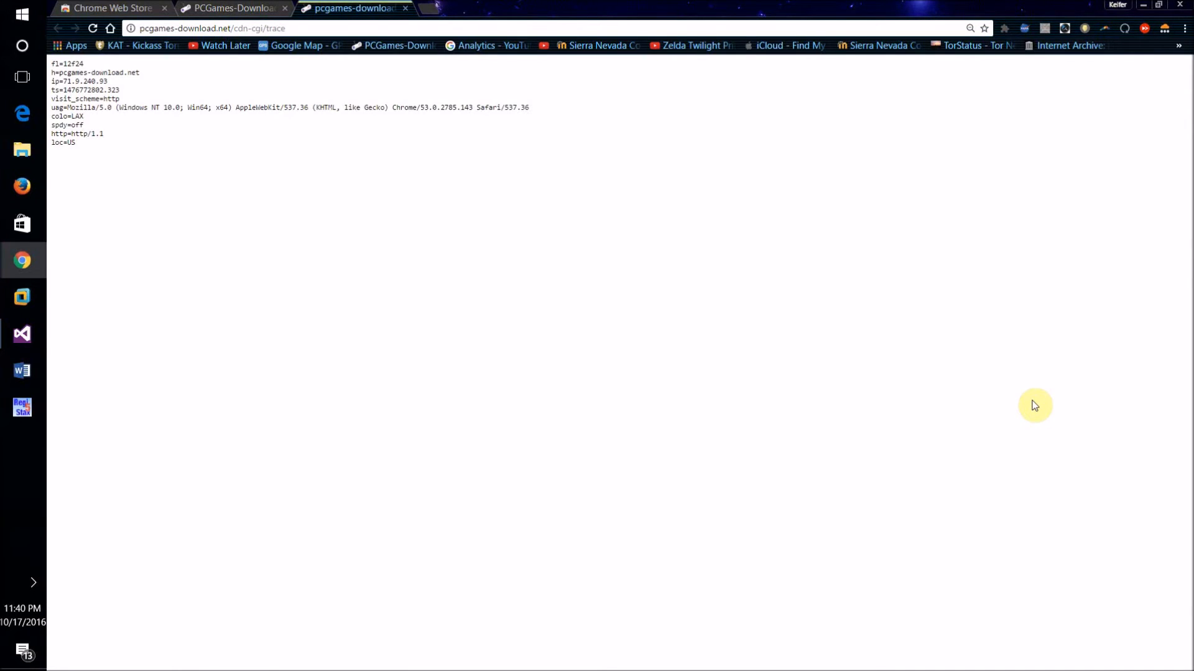
mouse_move(415, 5)
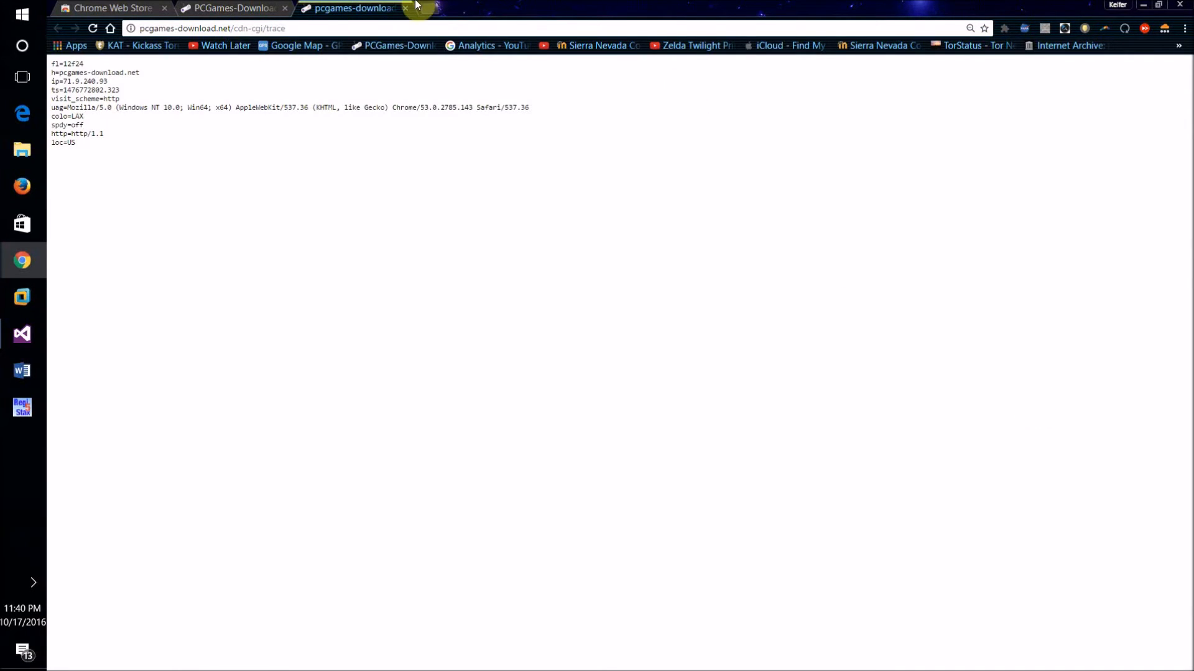
Step: Close the trace tab, copy the pcgames-download.net address, and return to crimeflare.com/cfs.html
click(229, 8)
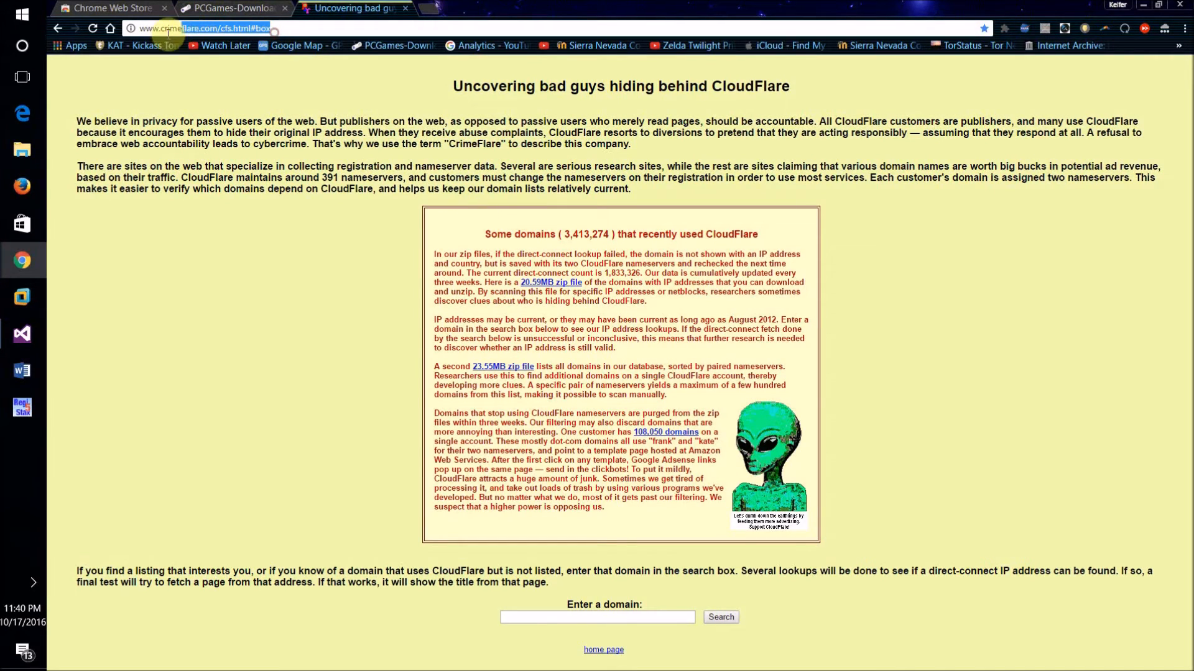
click(226, 9)
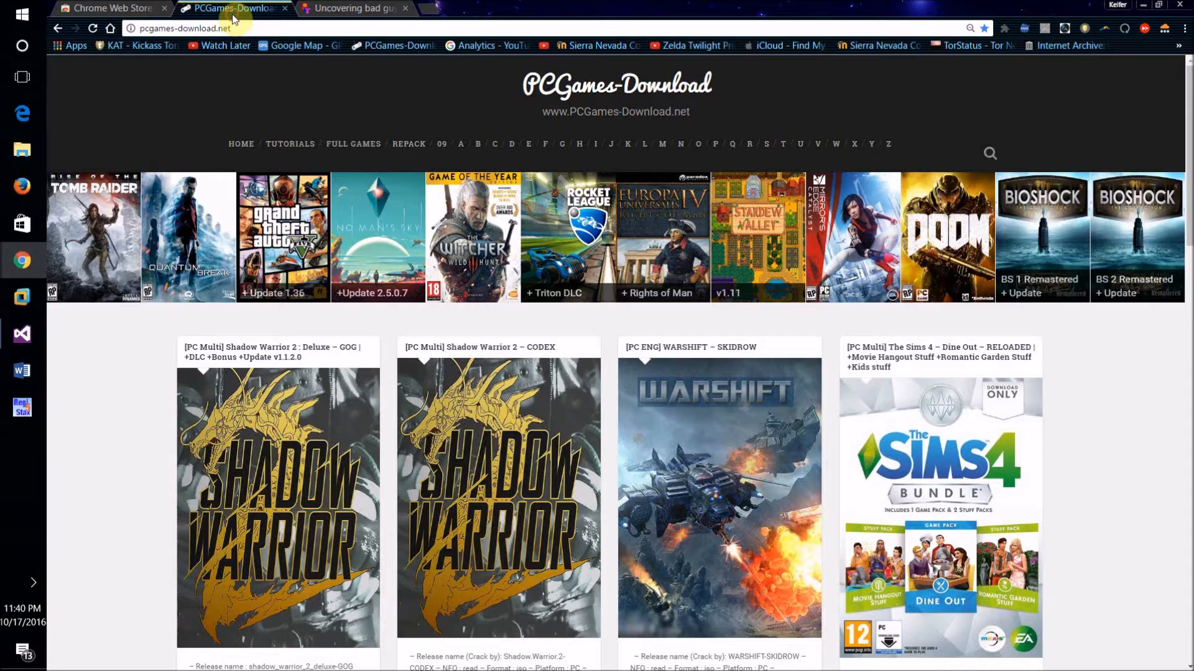
click(183, 27)
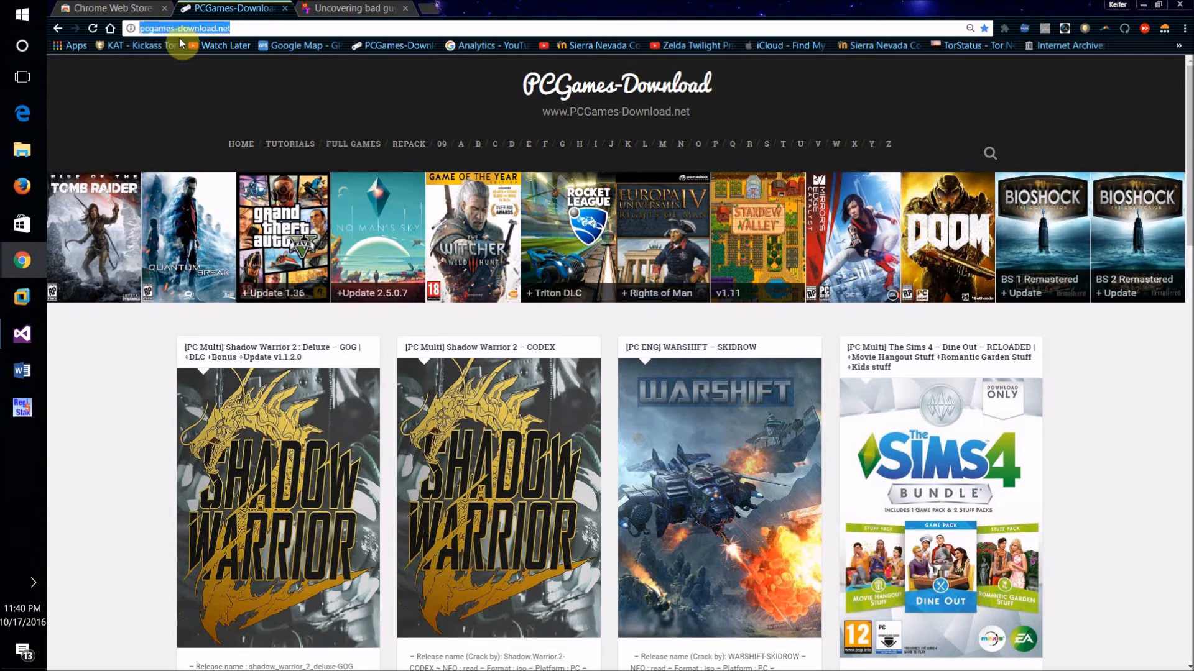
right_click(186, 27)
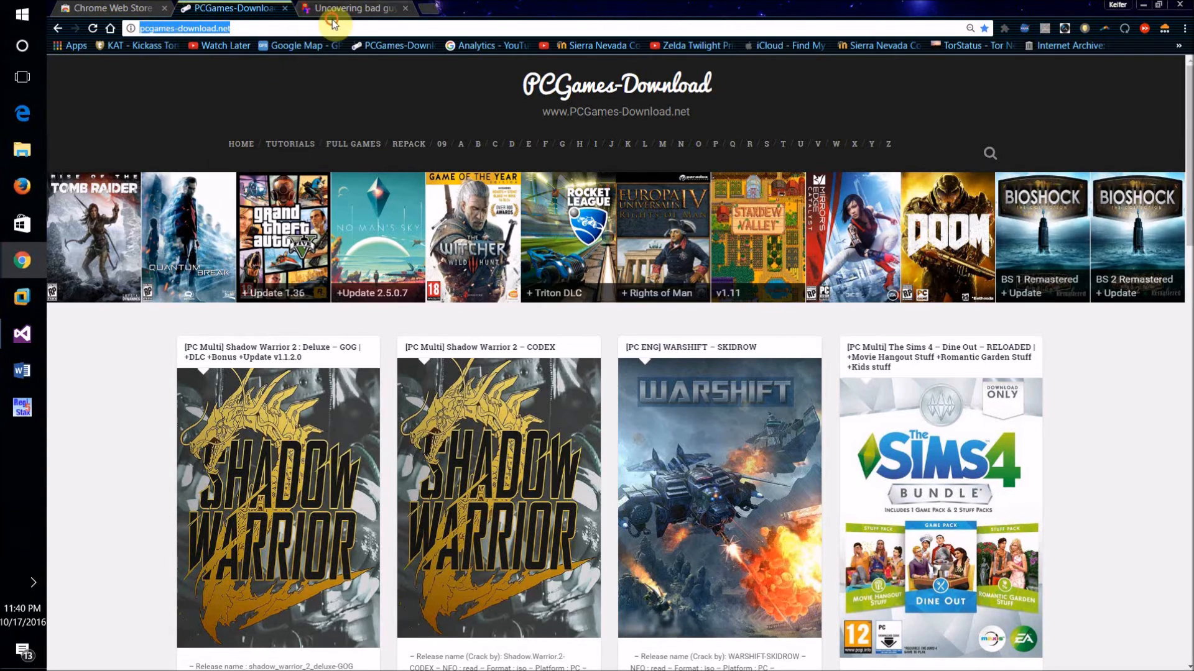
click(359, 8)
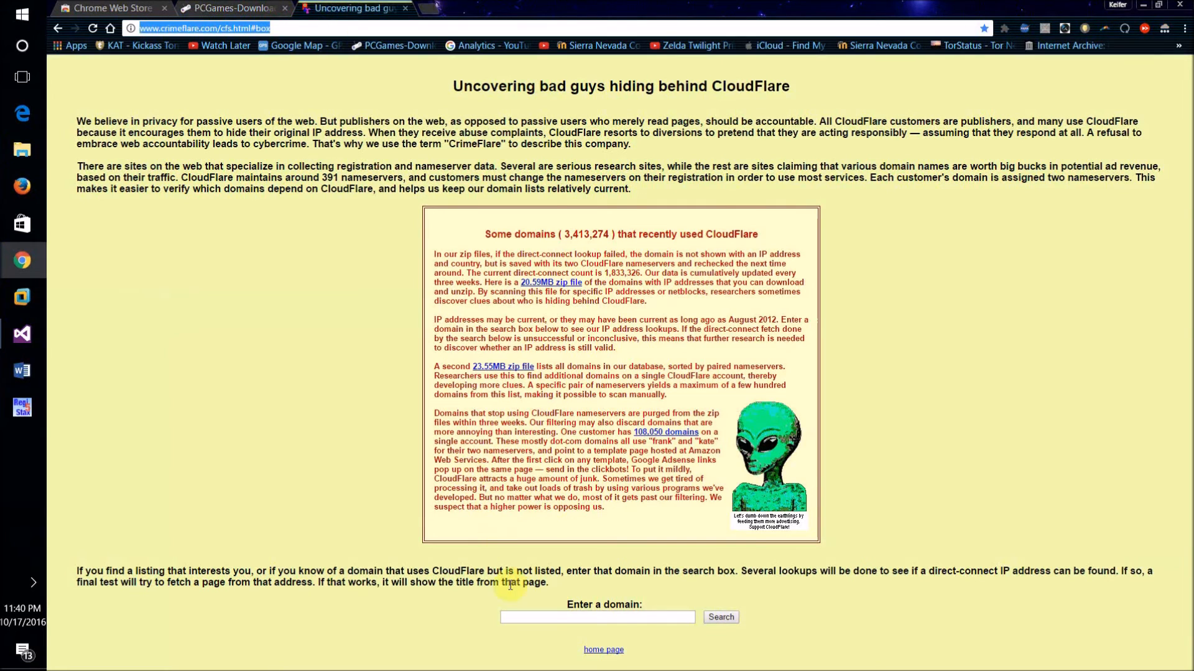
Step: Paste pcgames-download.net into the domain box and search, revealing direct IP 37.48.105.162 (Netherlands)
right_click(597, 617)
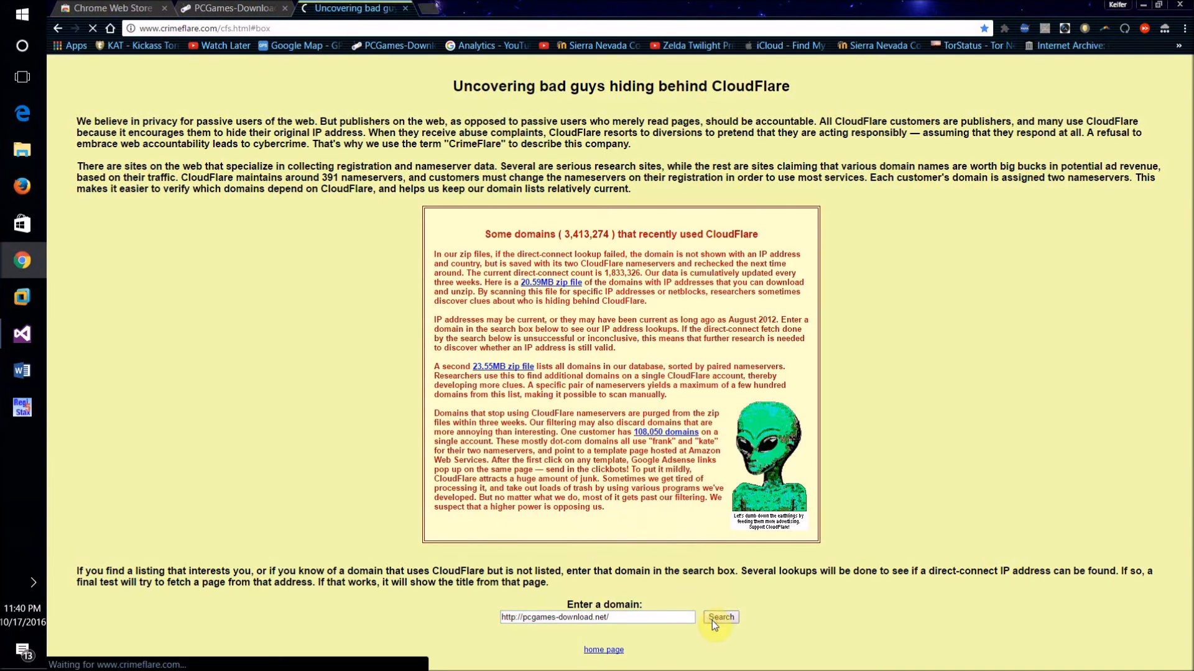
click(719, 617)
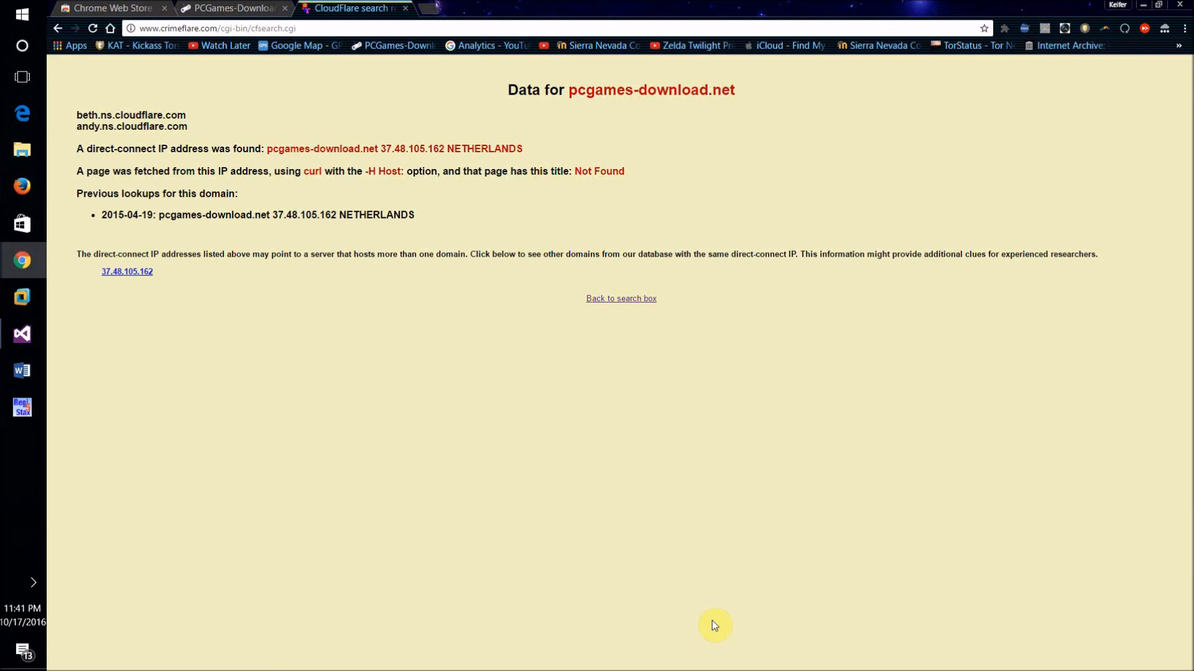
mouse_move(502, 669)
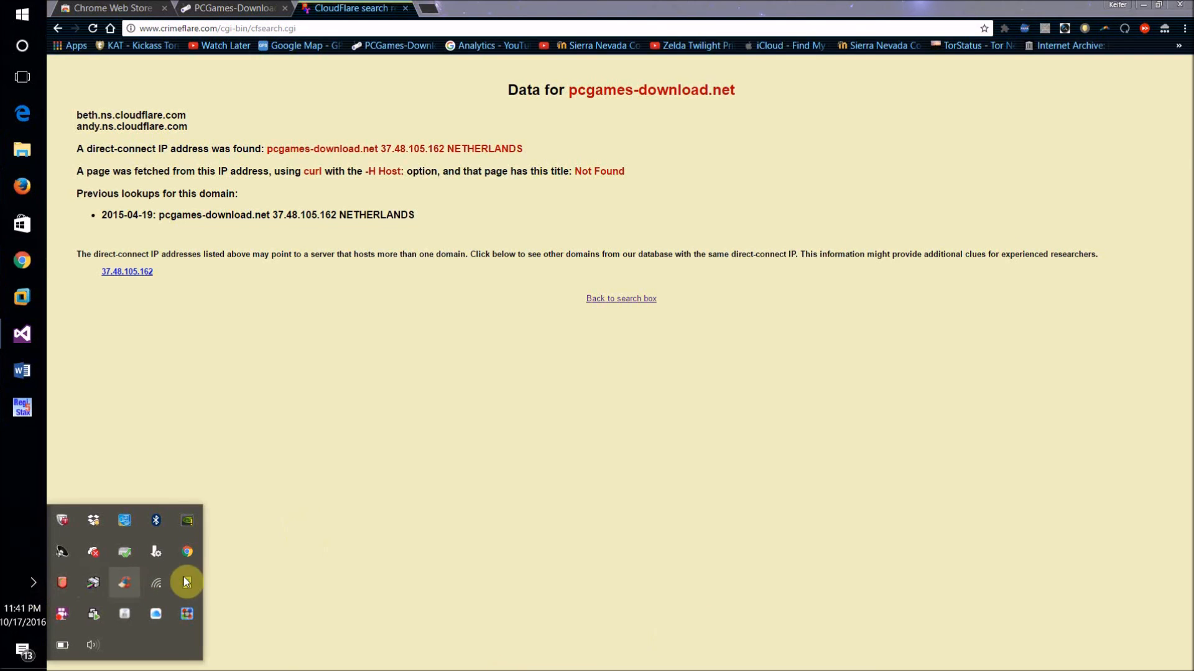
mouse_move(65, 618)
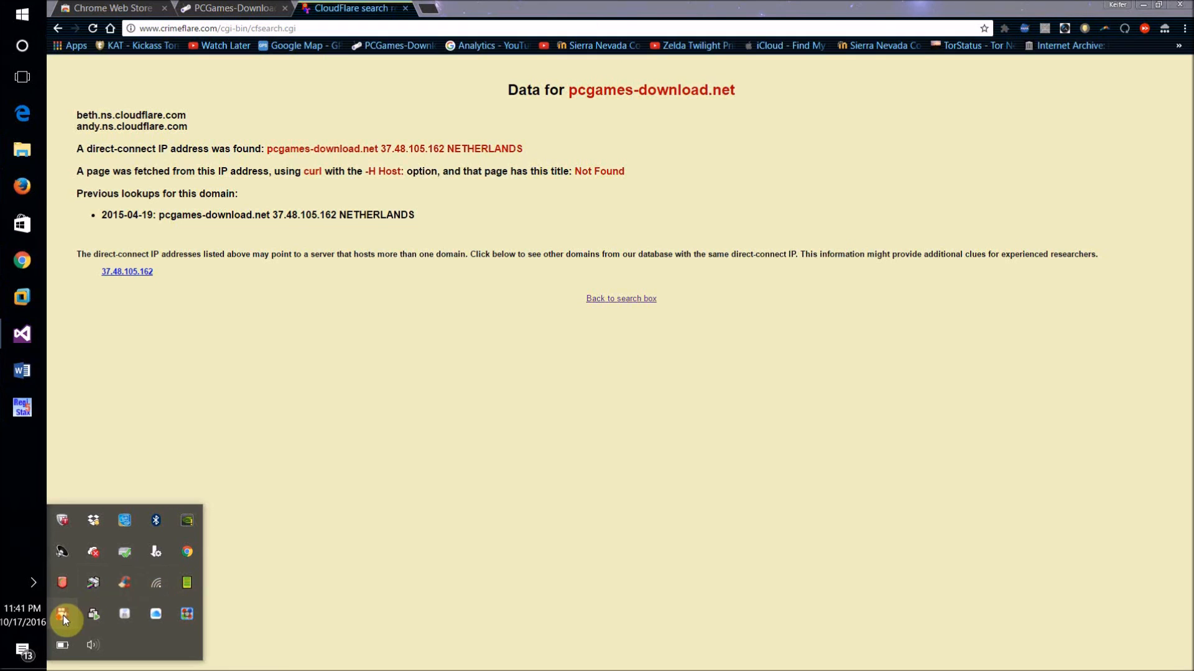